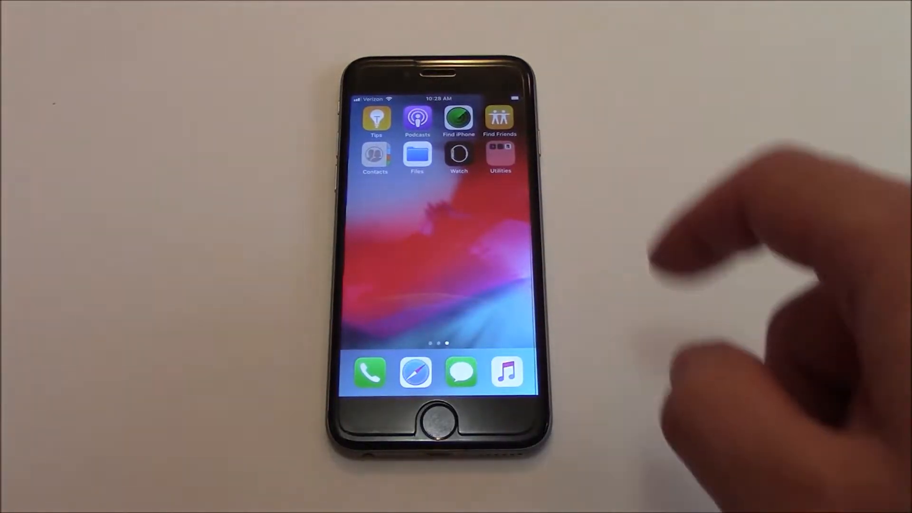
Open the Utilities folder to reveal Voice Memos, Compass and Calculator.
click(500, 157)
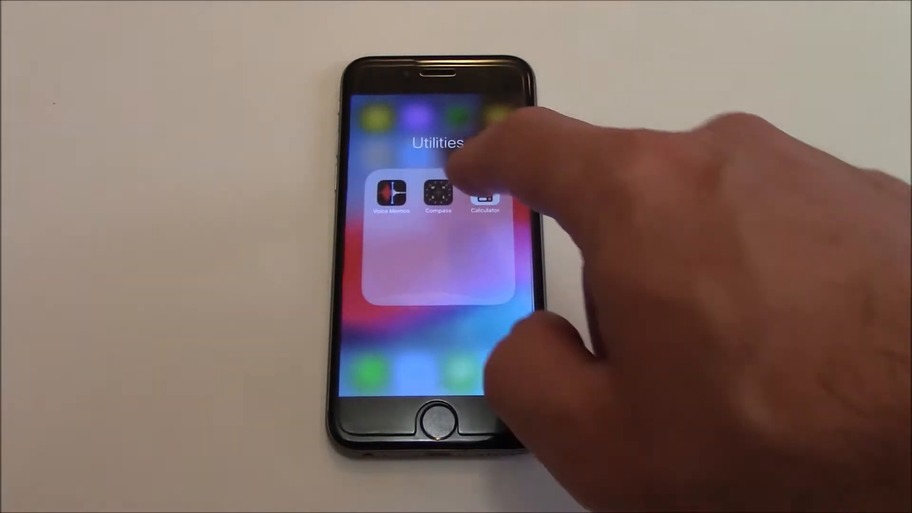